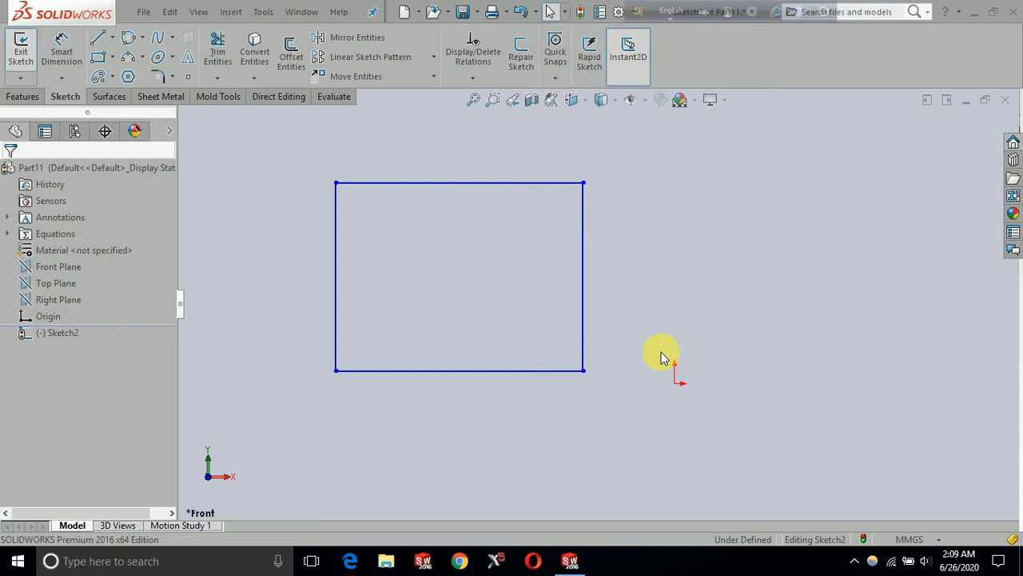
mouse_move(694, 339)
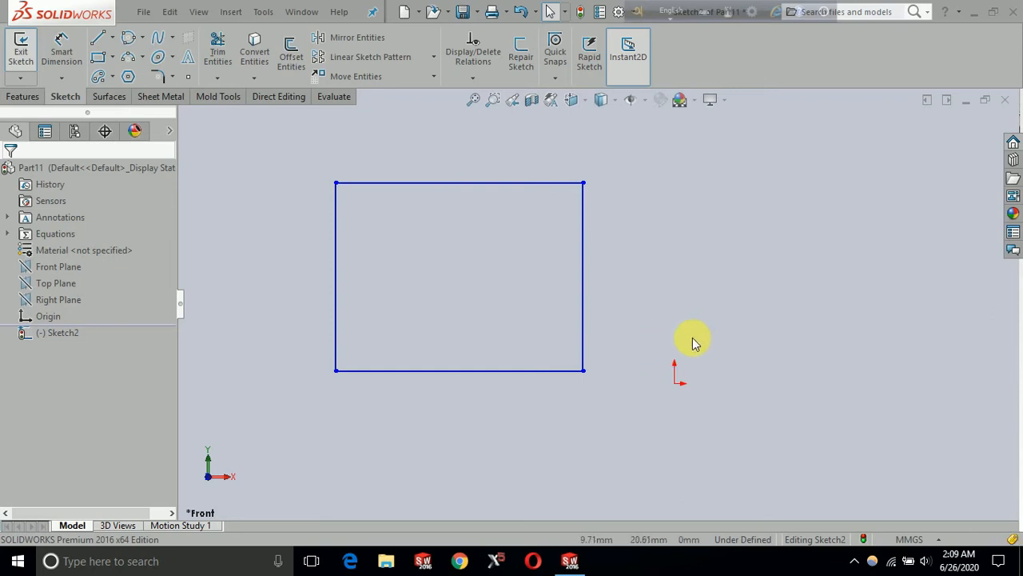
mouse_move(558, 332)
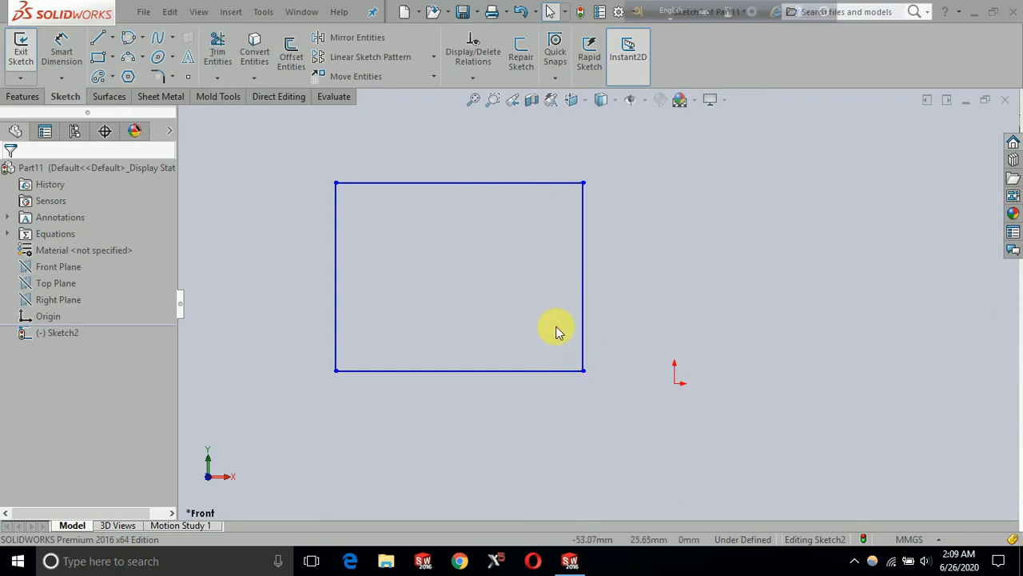
mouse_move(552, 328)
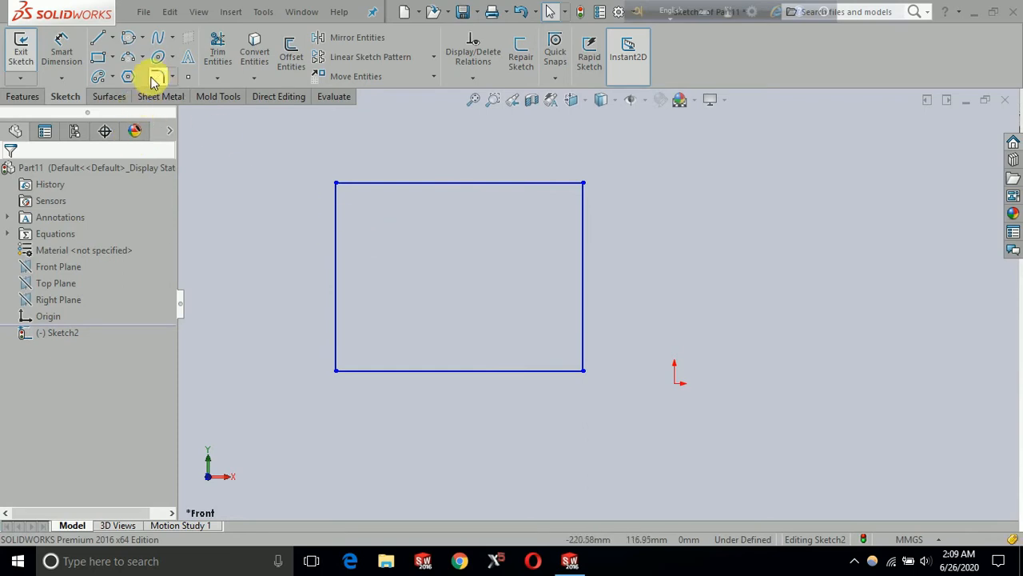
mouse_move(156, 77)
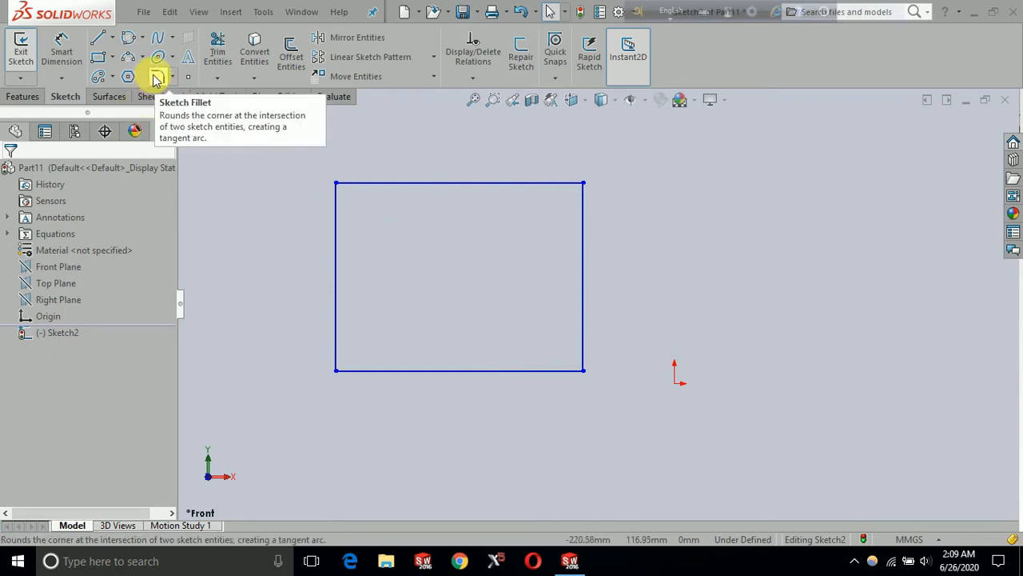
mouse_move(168, 80)
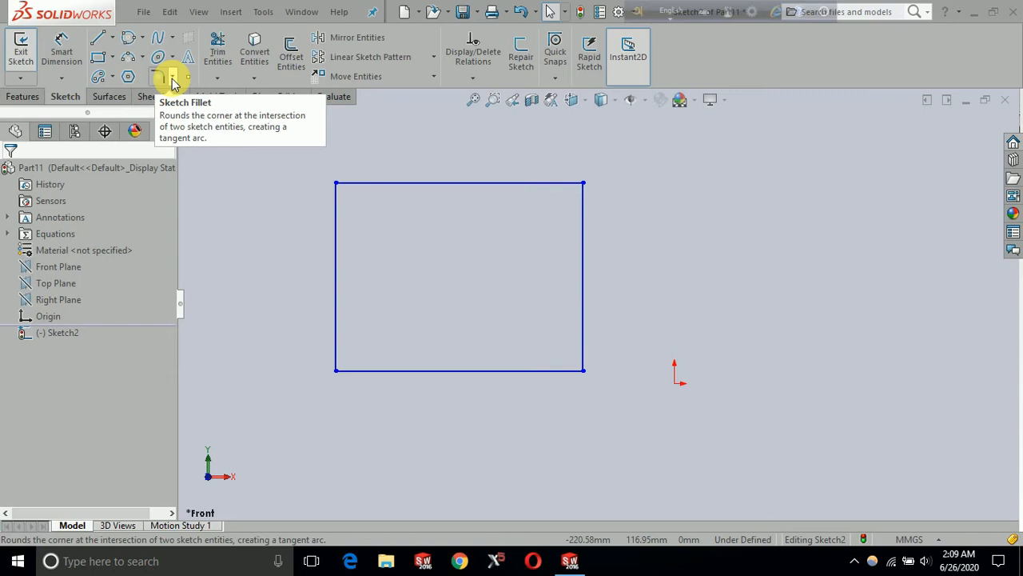
Choose Sketch Fillet from the fillet/chamfer dropdown
click(172, 77)
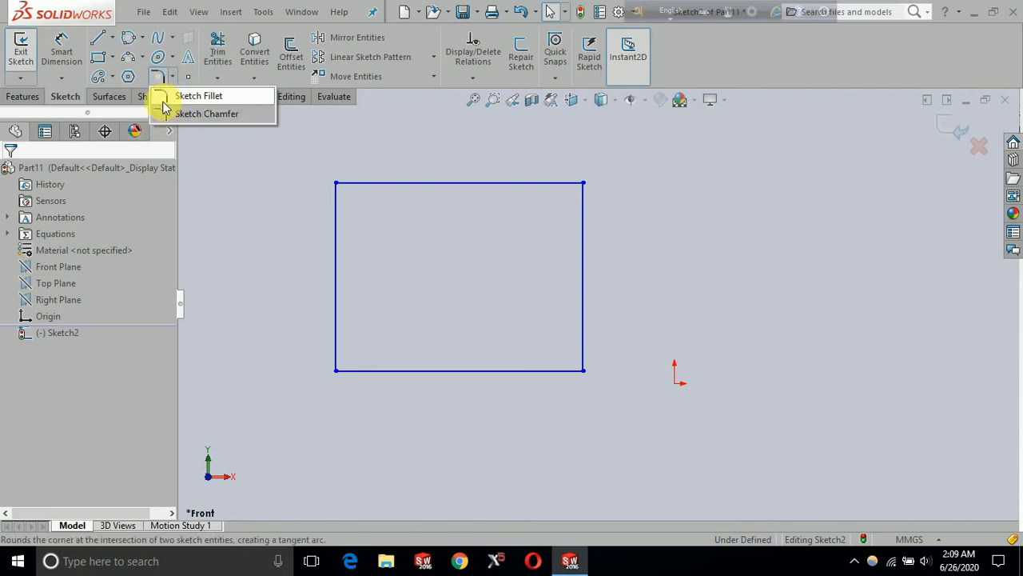
mouse_move(198, 112)
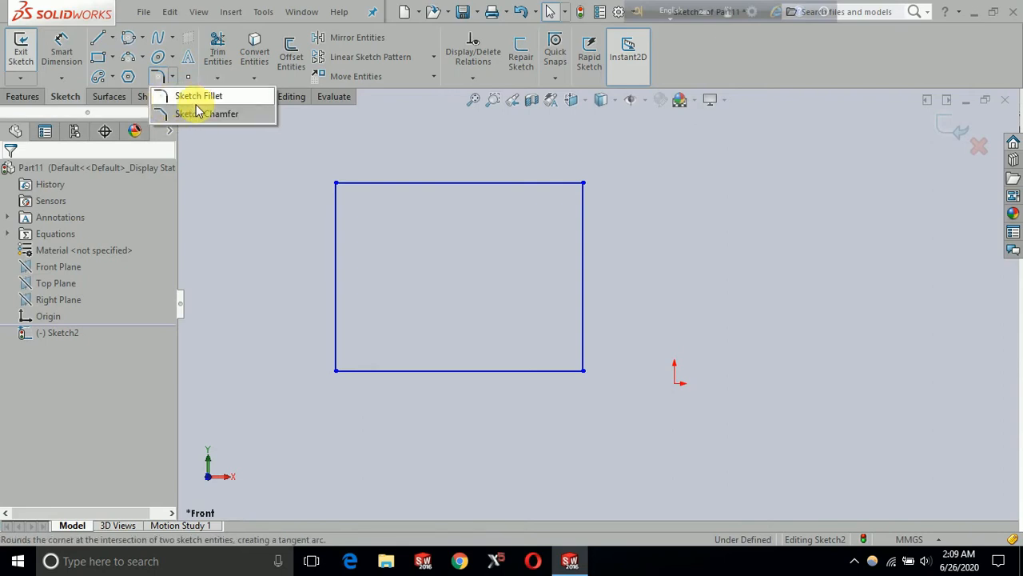
click(197, 95)
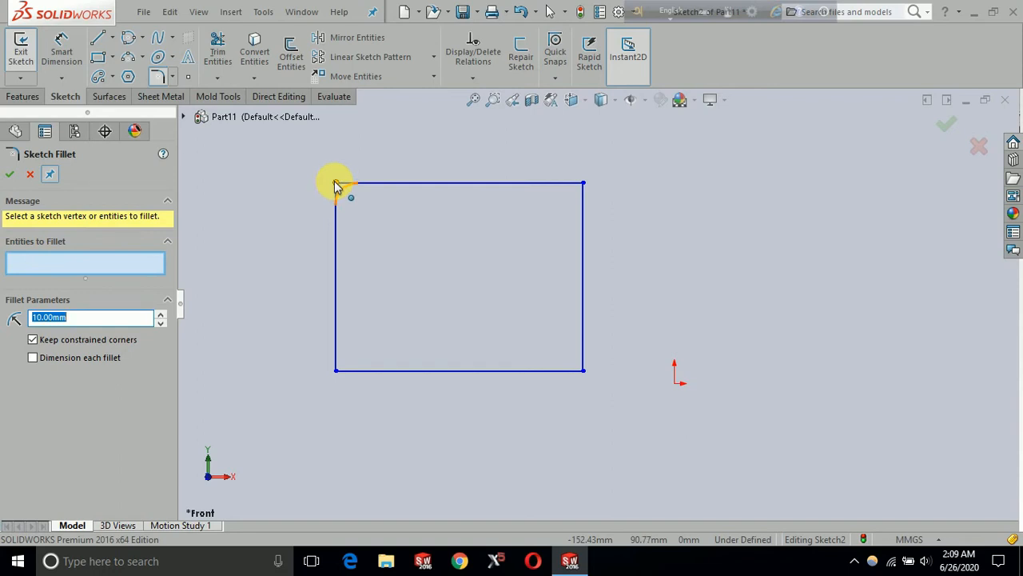
Fillet the rectangle's top-left vertex with a 20 mm radius
click(343, 187)
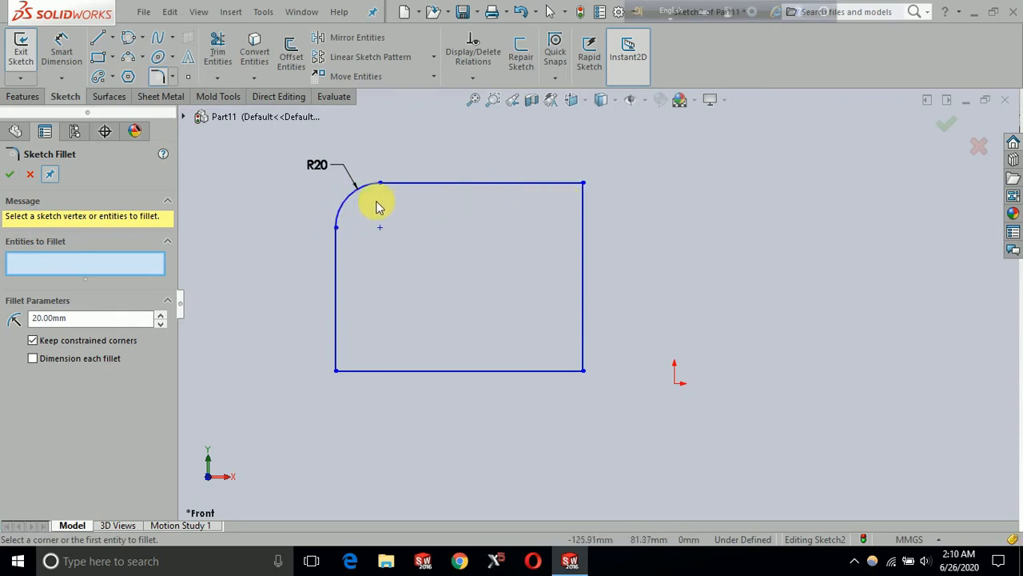
mouse_move(572, 356)
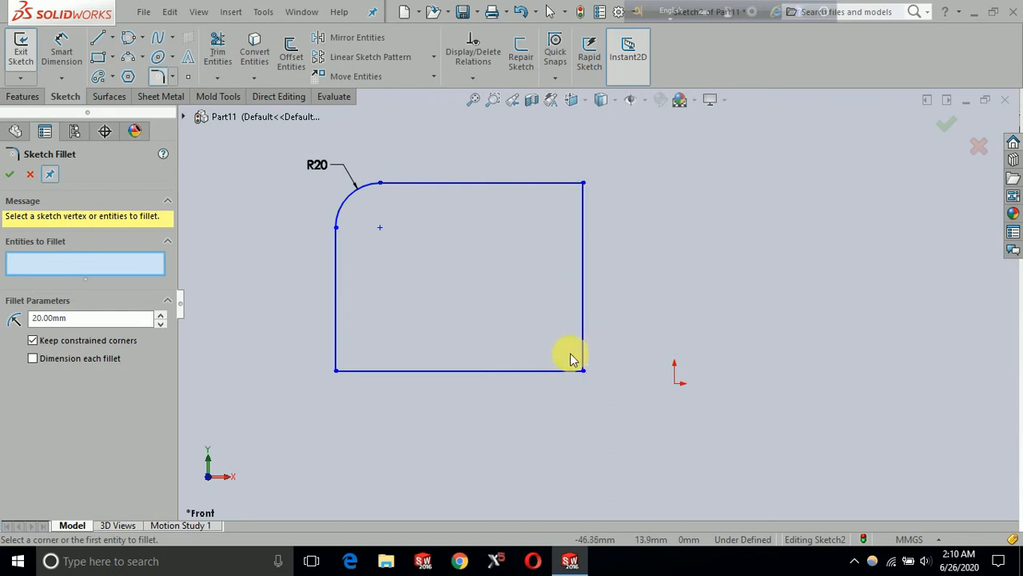
mouse_move(583, 185)
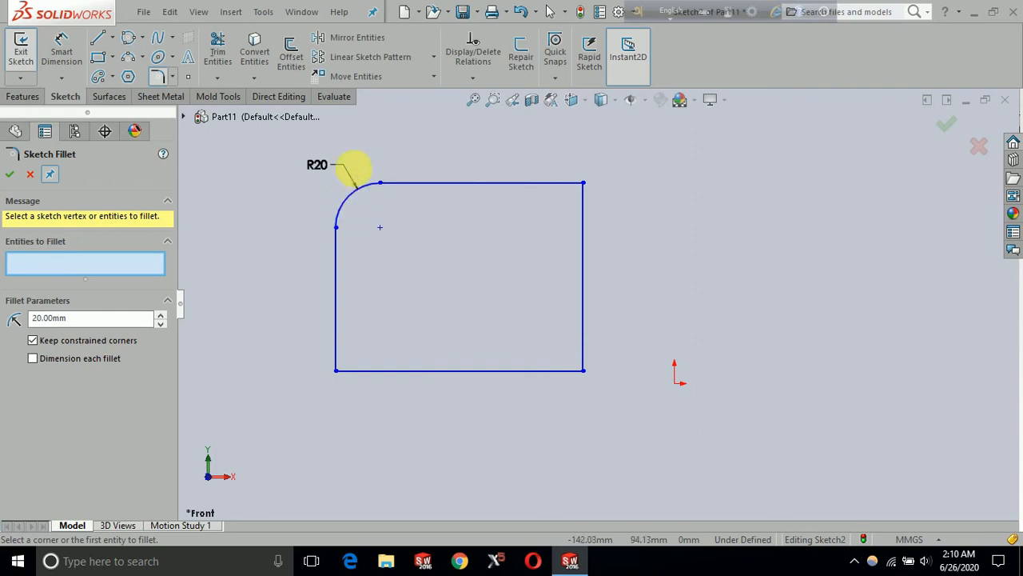
mouse_move(291, 187)
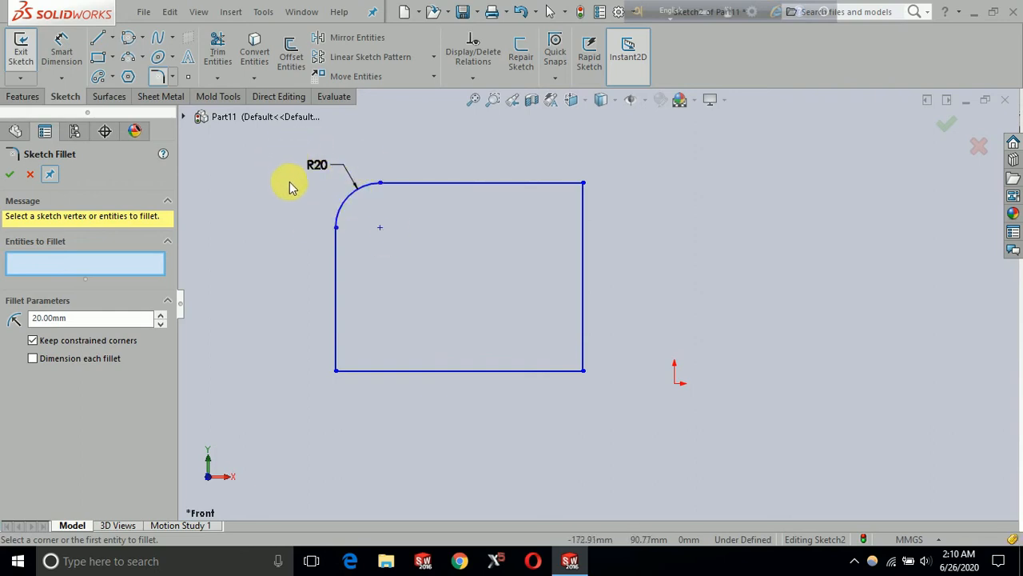
mouse_move(348, 180)
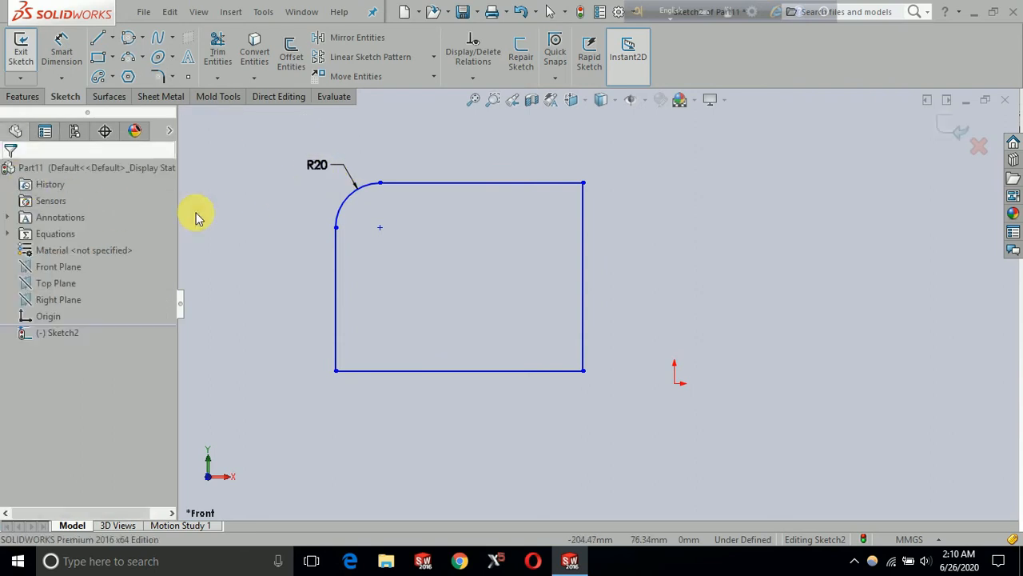
mouse_move(236, 148)
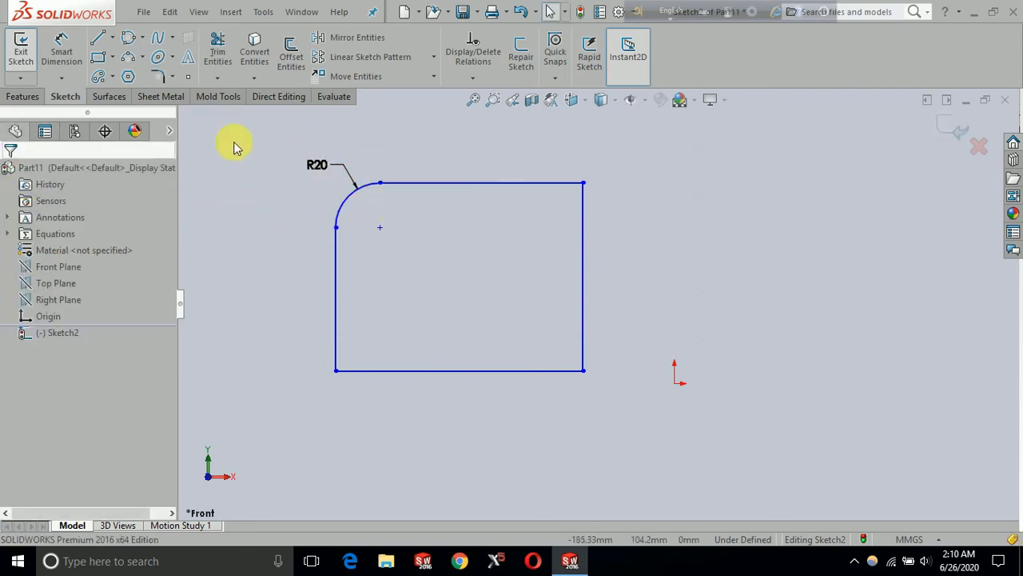
Choose Sketch Chamfer from the fillet/chamfer dropdown
click(172, 77)
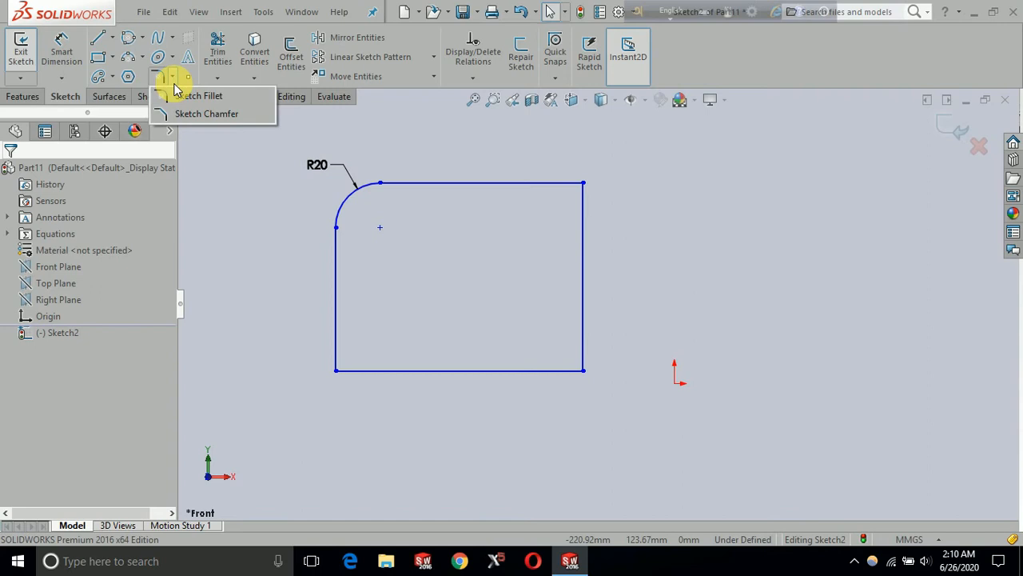
click(206, 113)
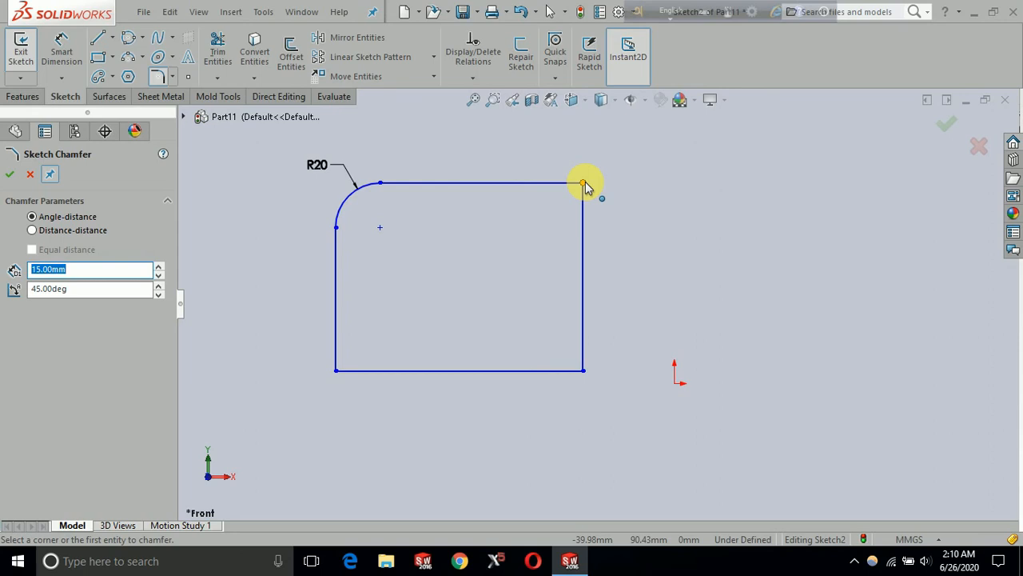
Chamfer the top-right vertex at distance 20 mm and angle 30°
click(583, 183)
text(3)
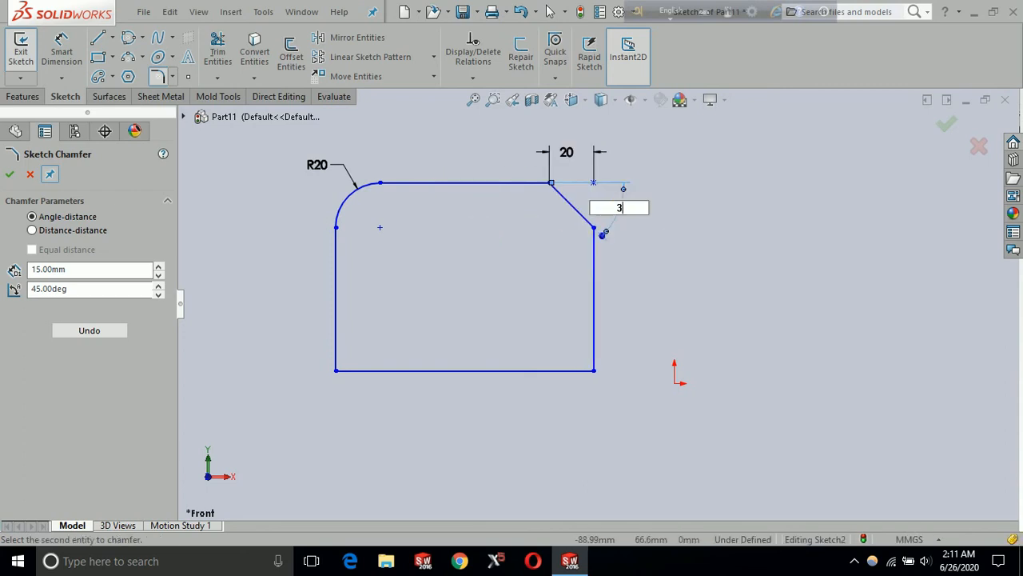
mouse_move(579, 129)
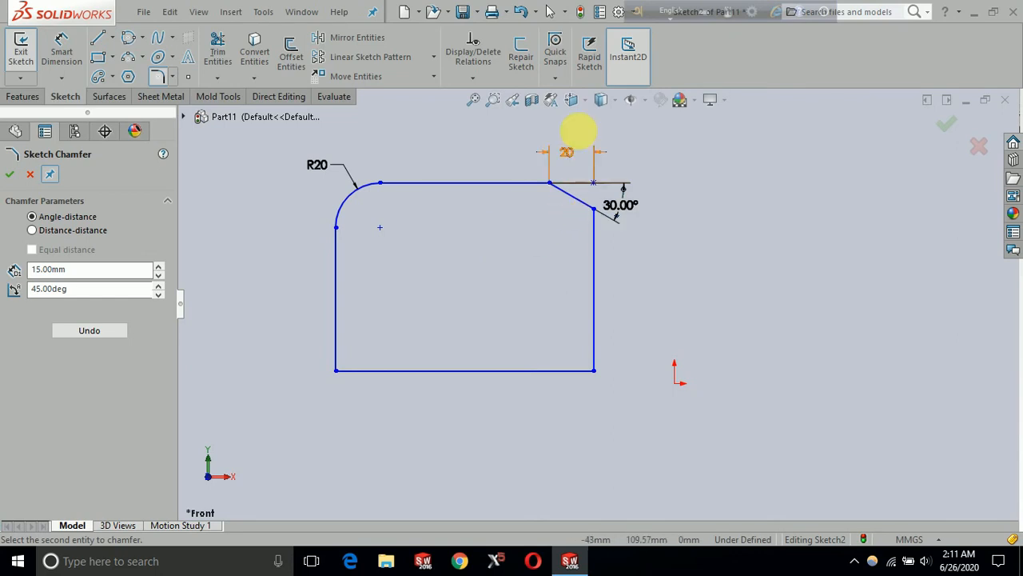
mouse_move(563, 160)
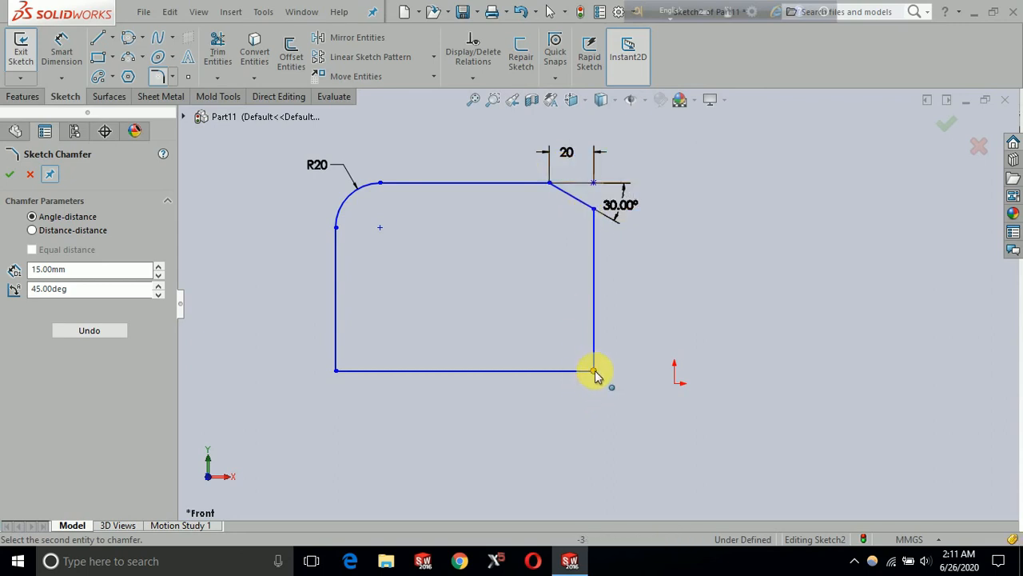
Chamfer the bottom-right vertex with distance-distance lengths 25 and 10
click(32, 231)
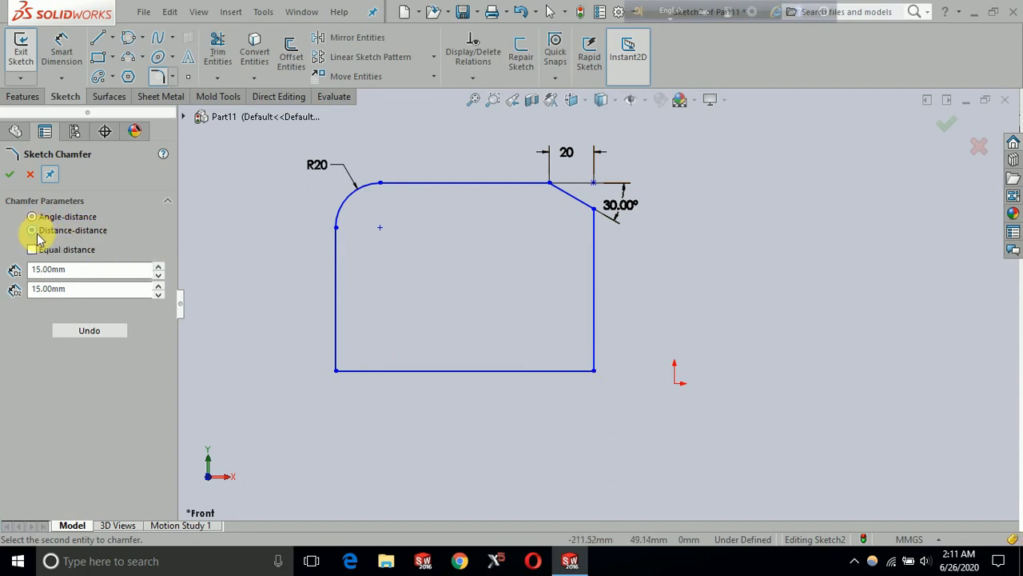
click(594, 369)
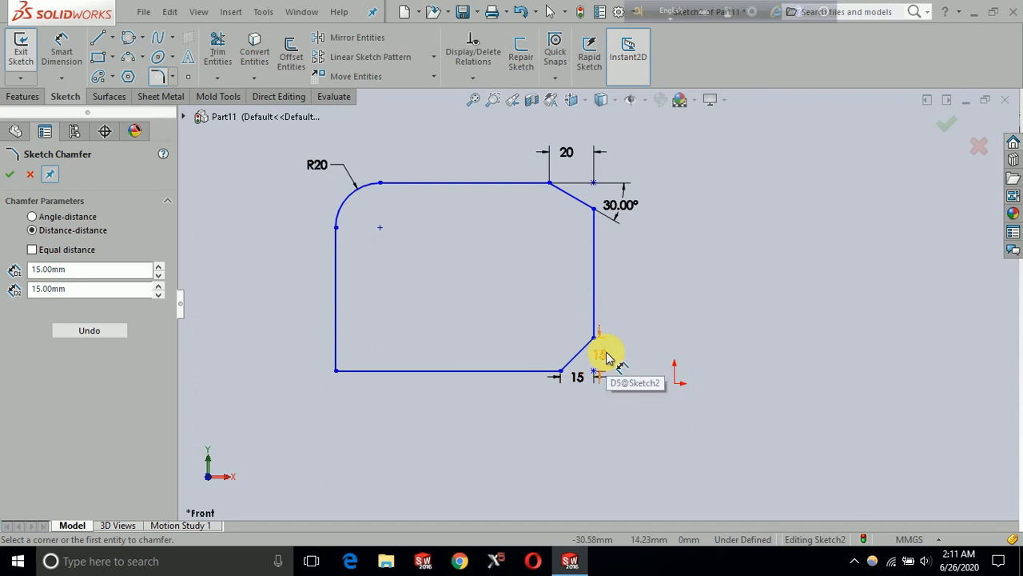
click(600, 354)
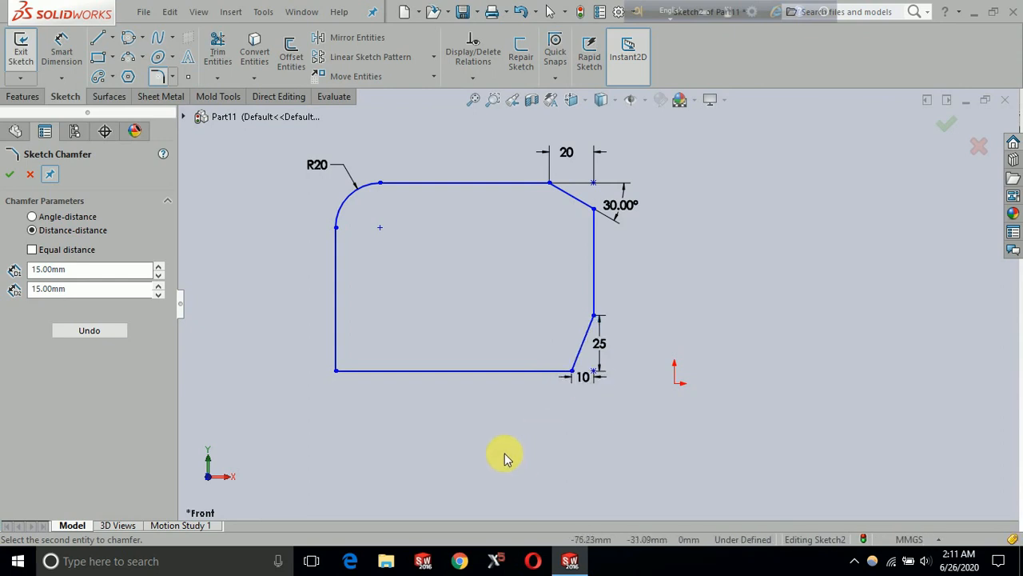
mouse_move(628, 342)
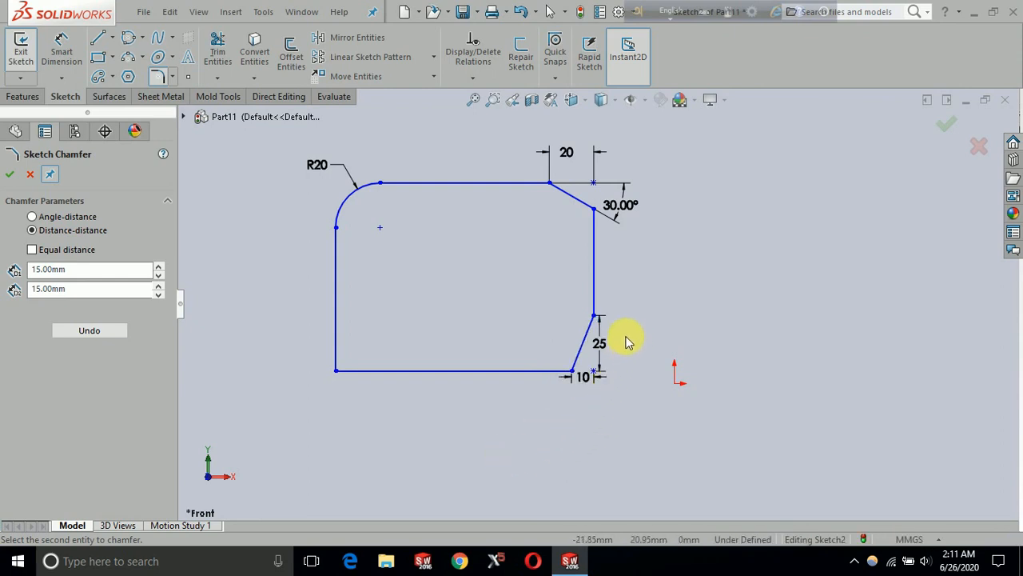
mouse_move(608, 376)
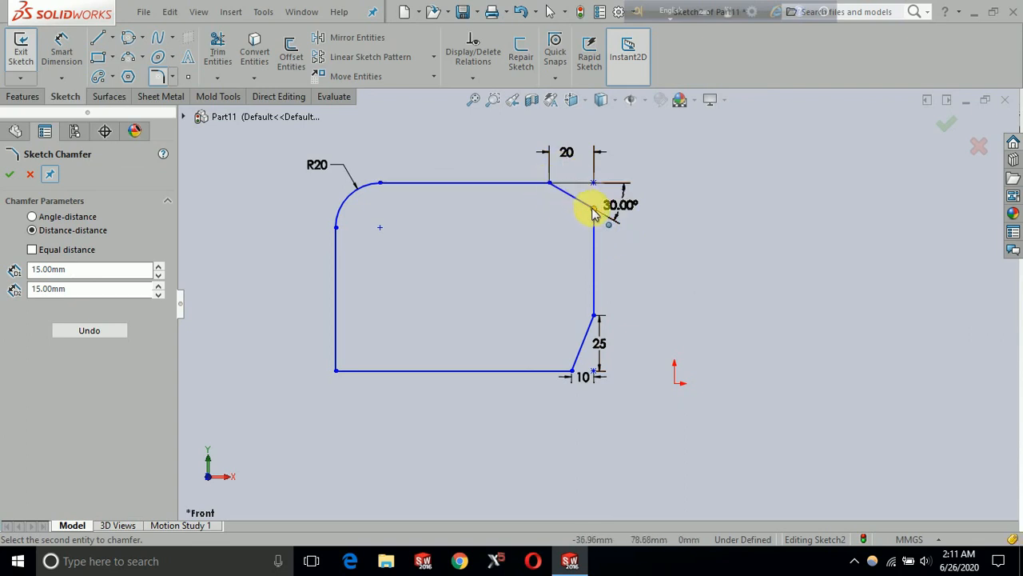
mouse_move(344, 232)
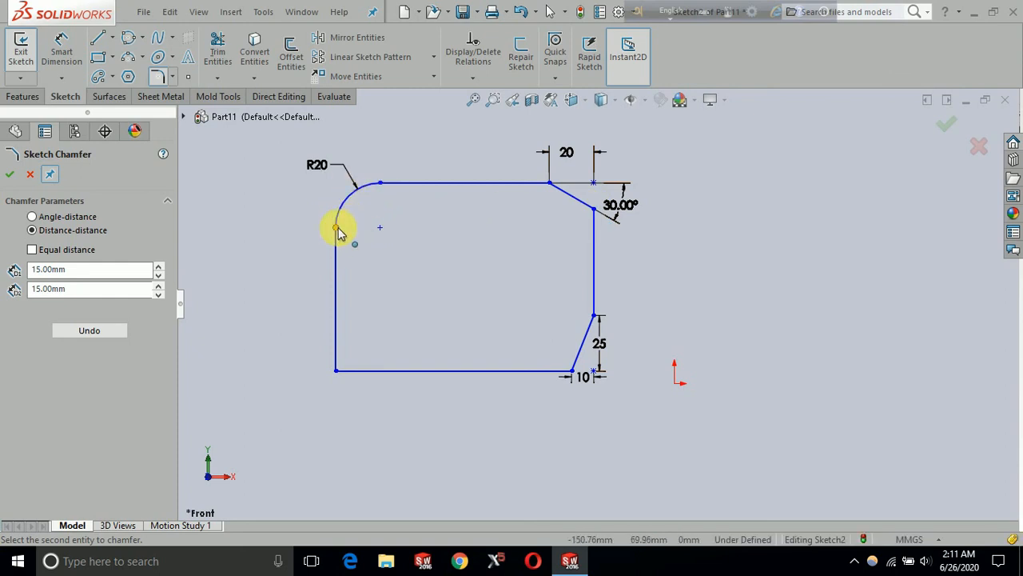
mouse_move(591, 204)
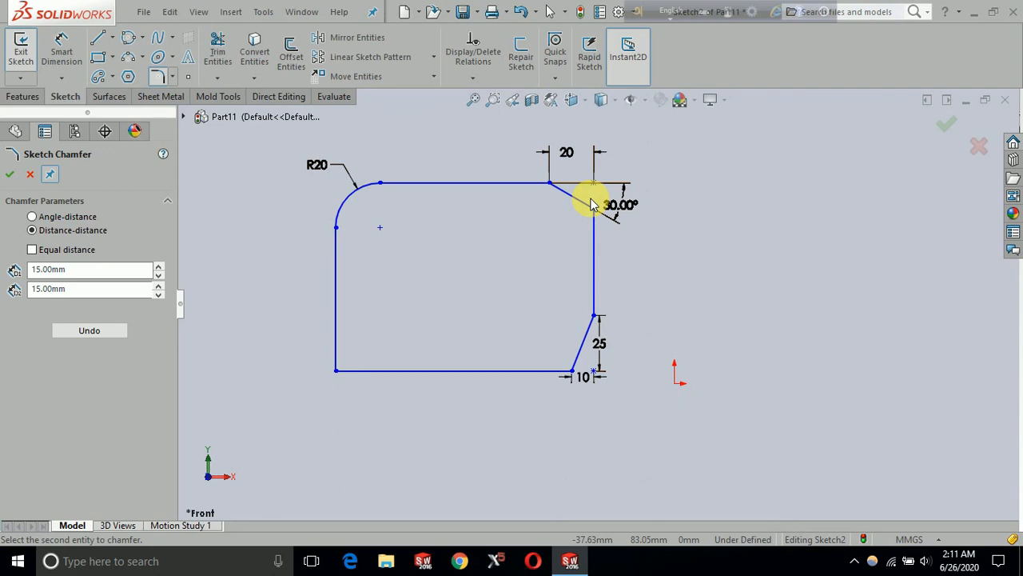
mouse_move(591, 204)
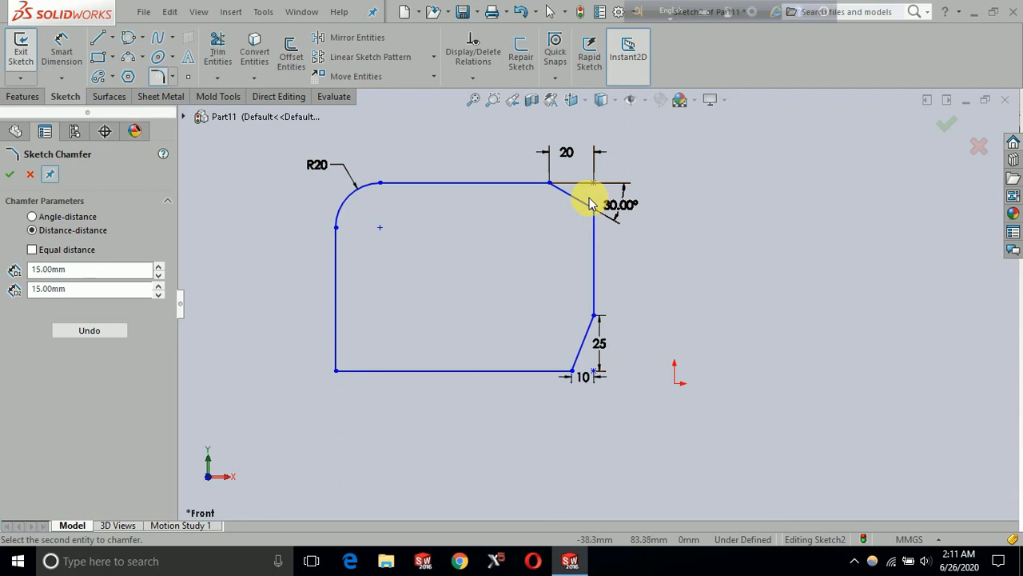
mouse_move(708, 392)
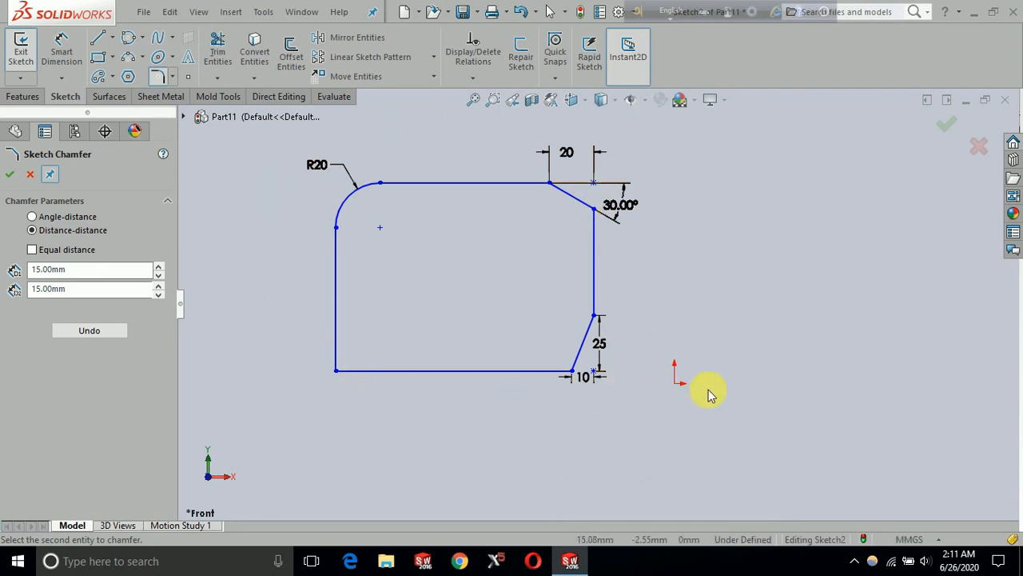
mouse_move(655, 431)
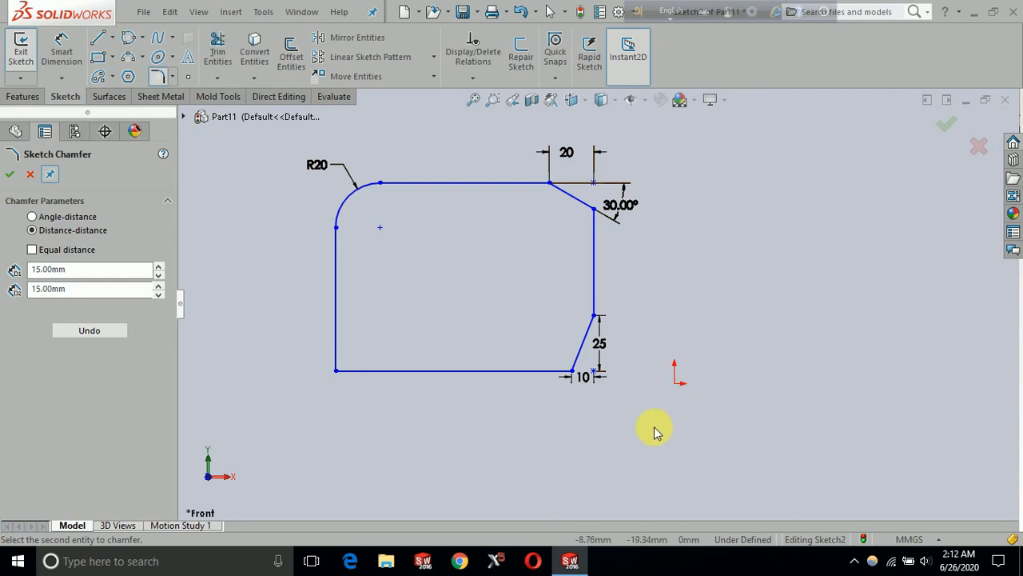
mouse_move(656, 430)
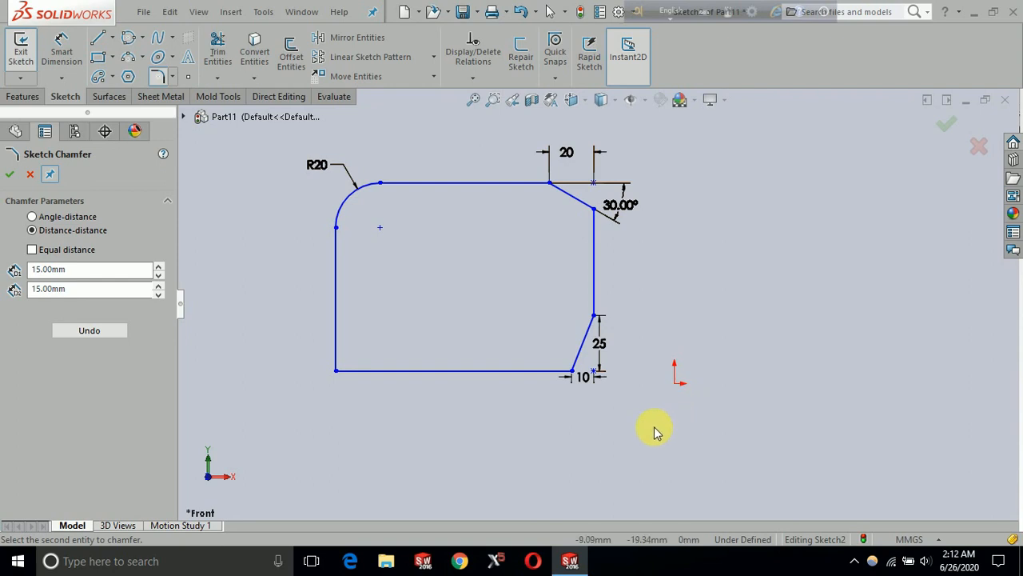